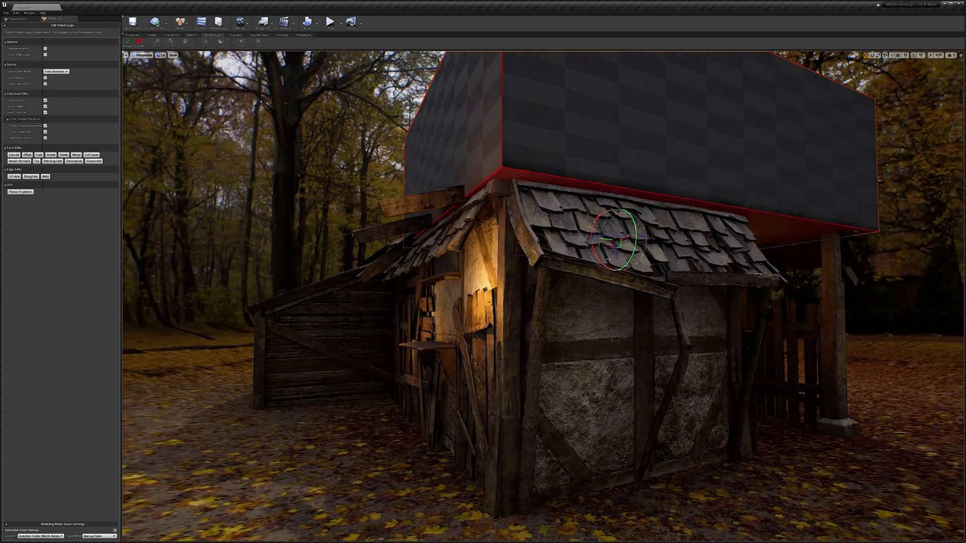
# Move the box roof blockout into place over the house
pyautogui.moveTo(609, 240); pyautogui.dragTo(702, 219)
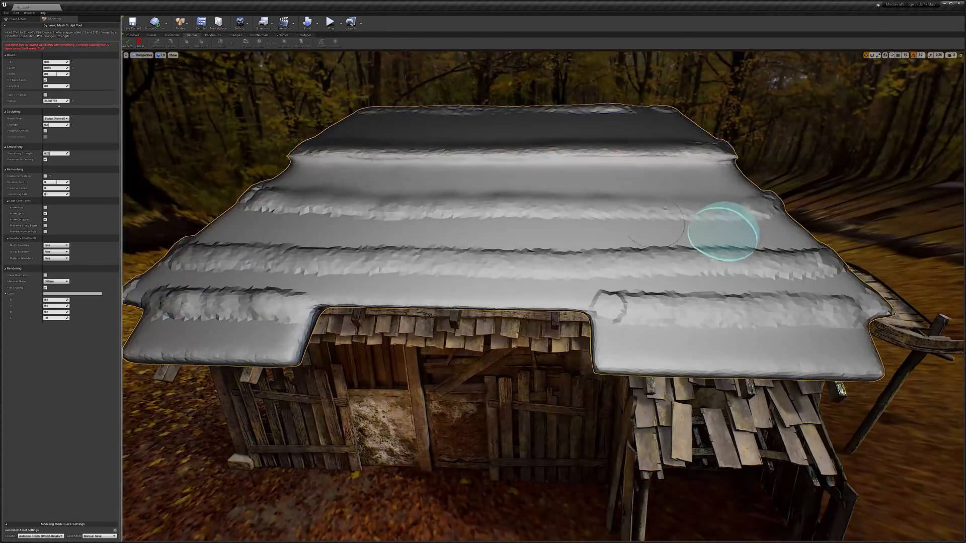
# Sculpt a ridge across the roof surface and shape thatch bands near the top
pyautogui.moveTo(726, 231); pyautogui.dragTo(172, 283)
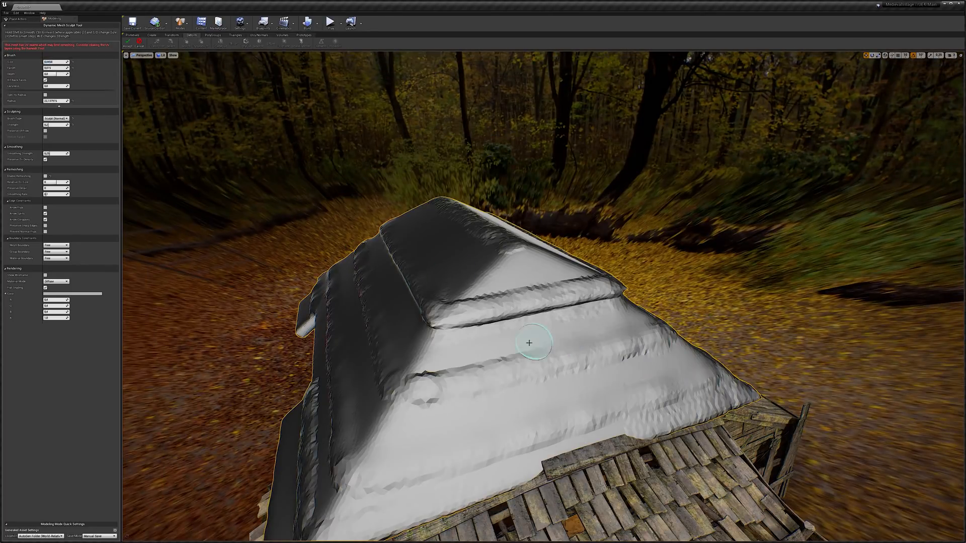
pyautogui.moveTo(528, 342); pyautogui.dragTo(606, 307)
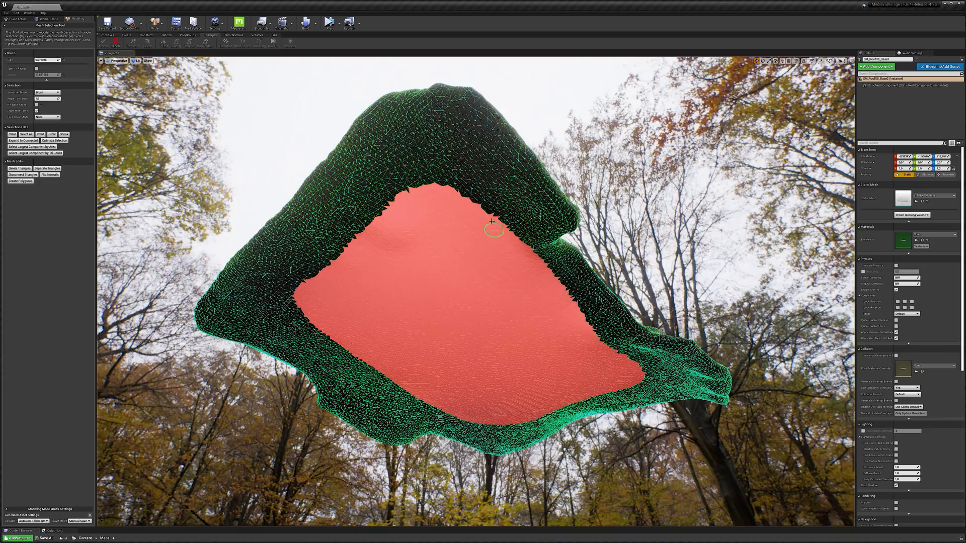
# Brush-select the triangles on the sculpted roof's inner underside
pyautogui.moveTo(493, 228); pyautogui.dragTo(437, 409)
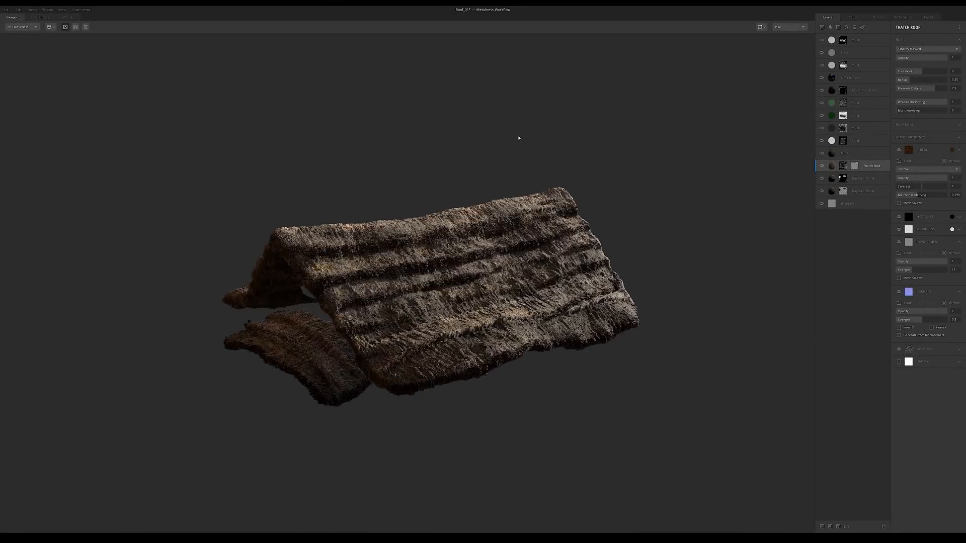
# Export the base layer's thatch maps at a higher resolution with displacement included
pyautogui.click(849, 228)
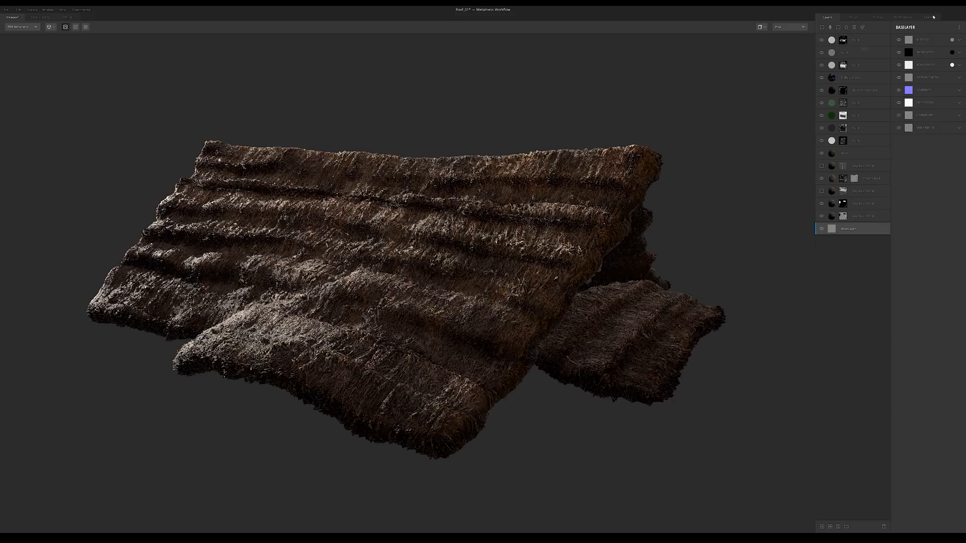
pyautogui.click(929, 17)
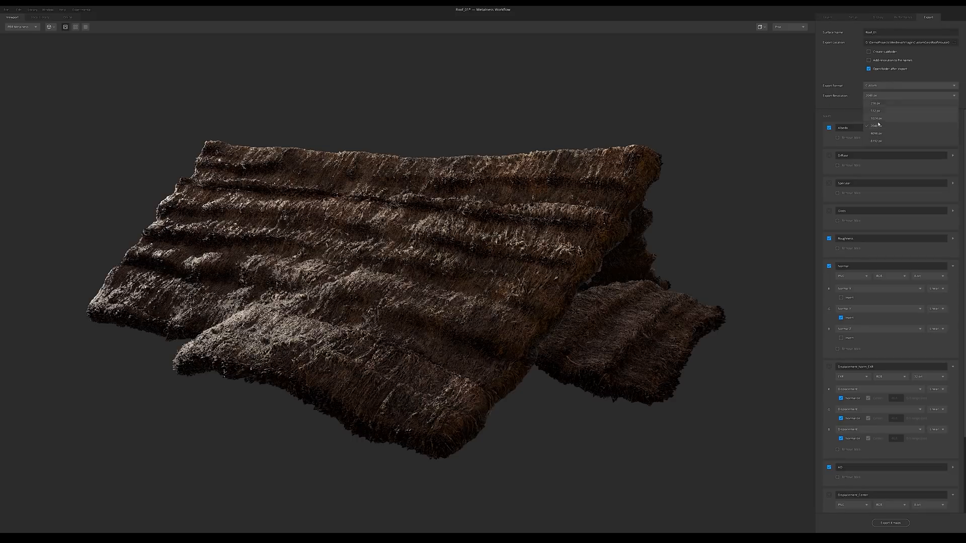
pyautogui.click(875, 133)
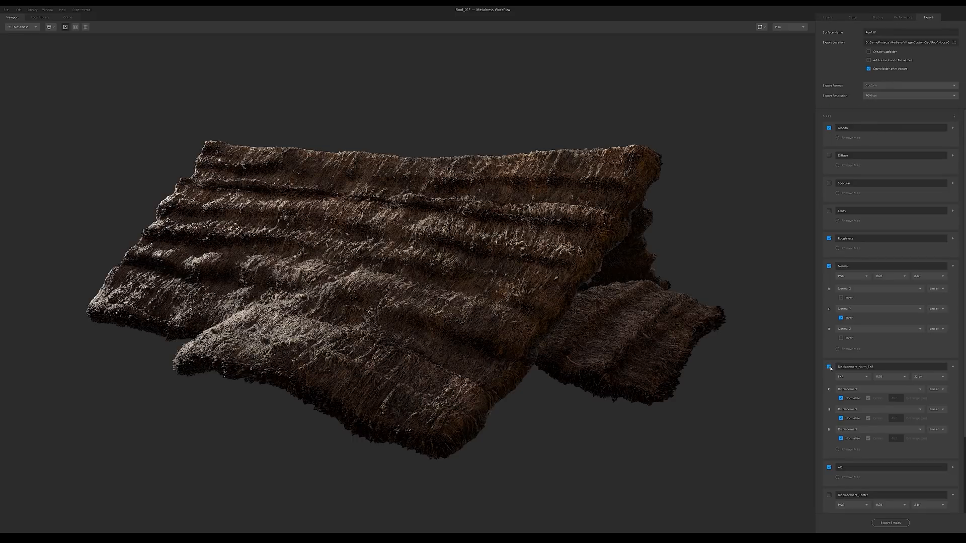
pyautogui.scroll(-3)
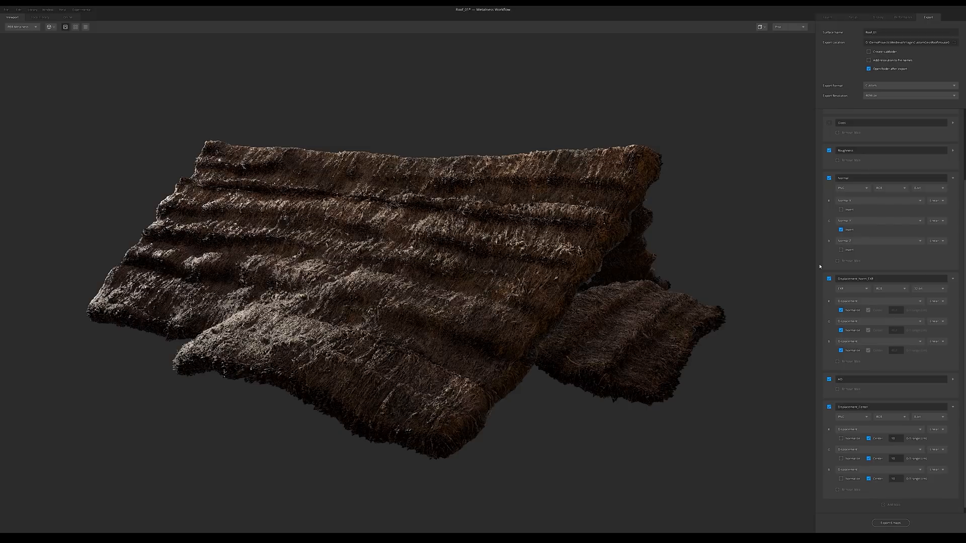
pyautogui.click(889, 523)
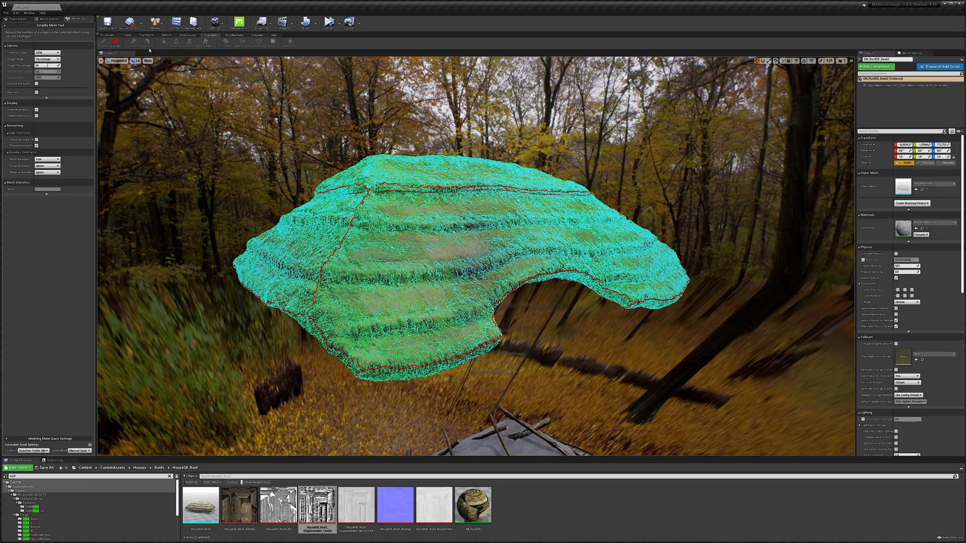
# Simplify the roof using the highest-quality reduction method, then select the roof material asset
pyautogui.click(47, 66)
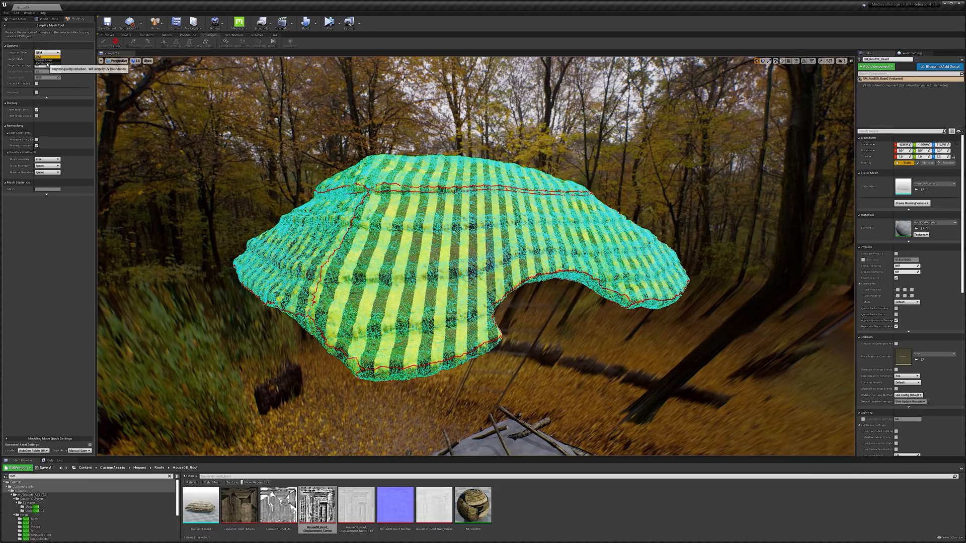
pyautogui.click(48, 52)
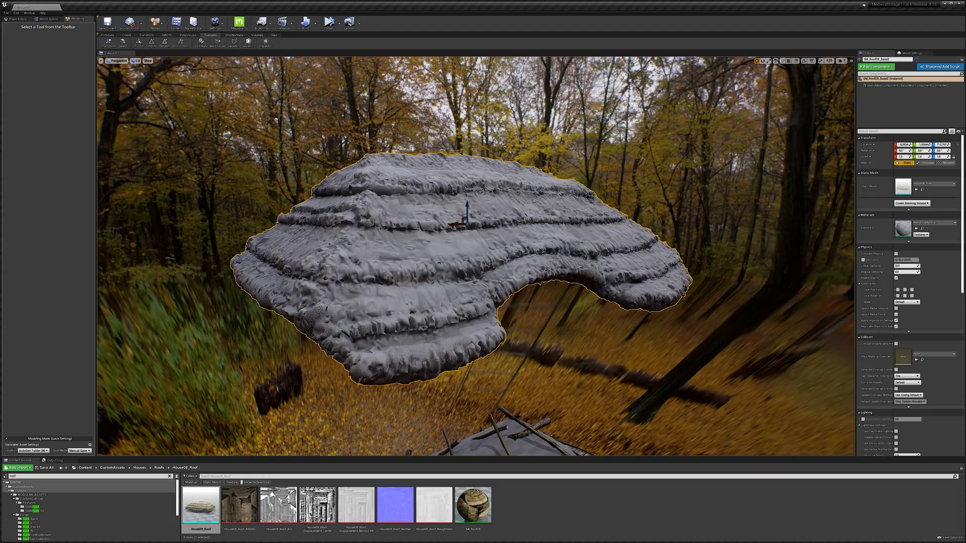
pyautogui.moveTo(472, 505)
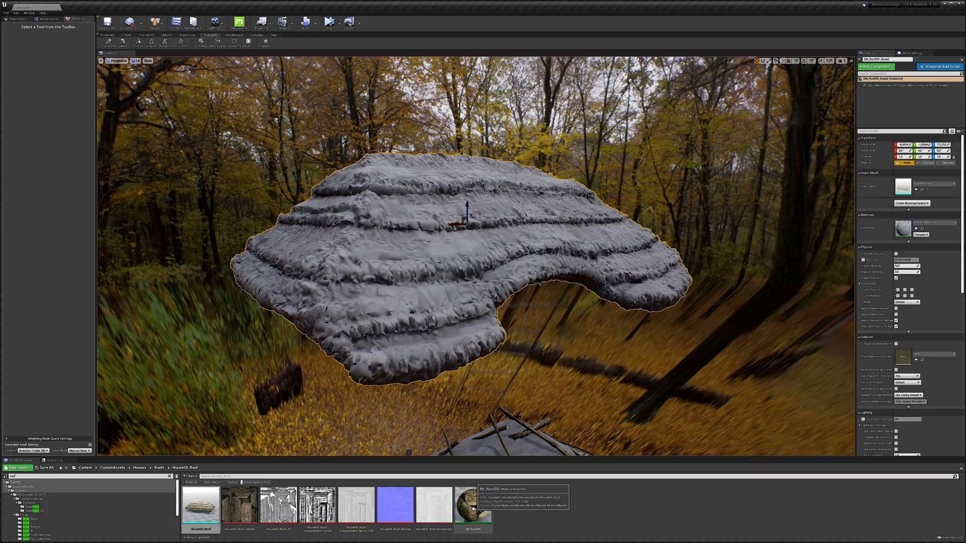
pyautogui.click(472, 505)
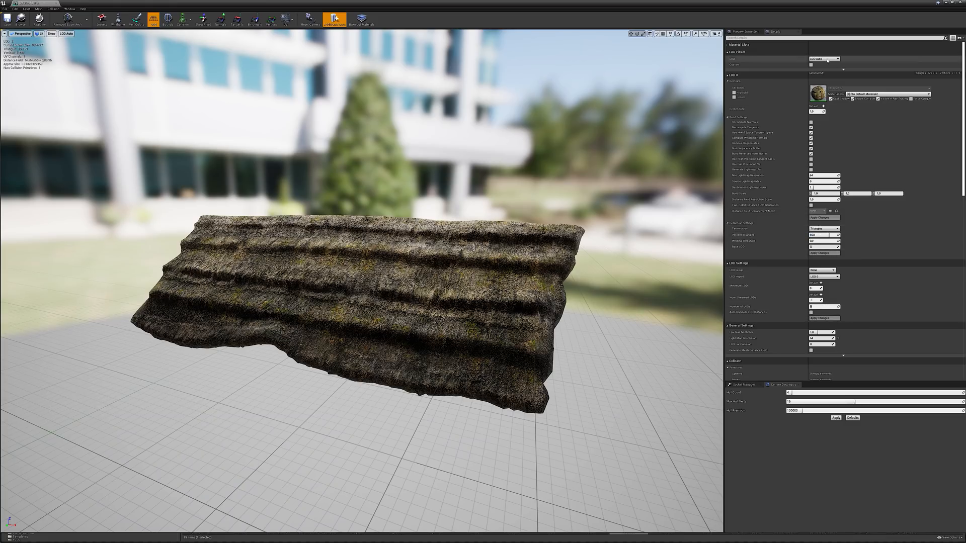
# Preview a different LOD of the thatch roof in the Static Mesh Editor
pyautogui.click(824, 58)
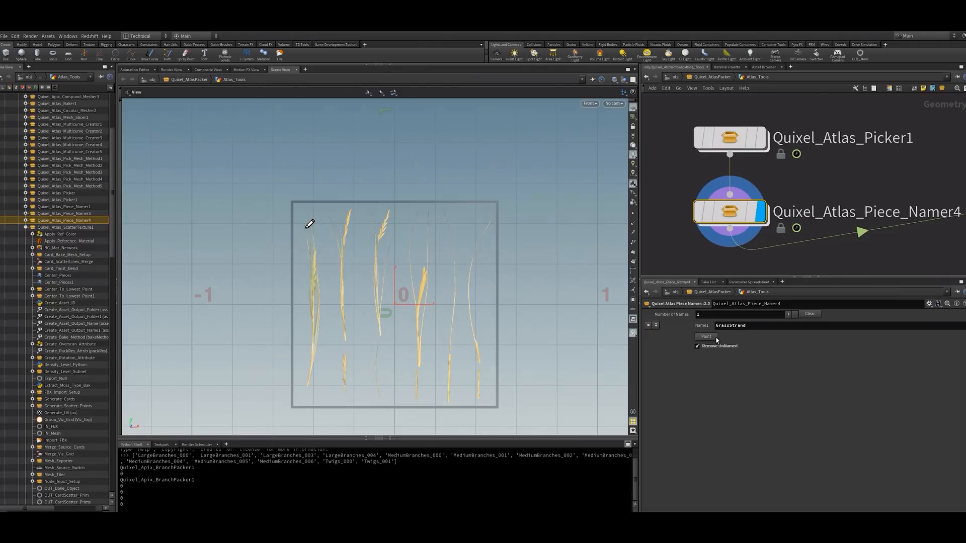
# Apply the GrassStrand name to the pieces and adjust the strip card mesher settings
pyautogui.click(705, 337)
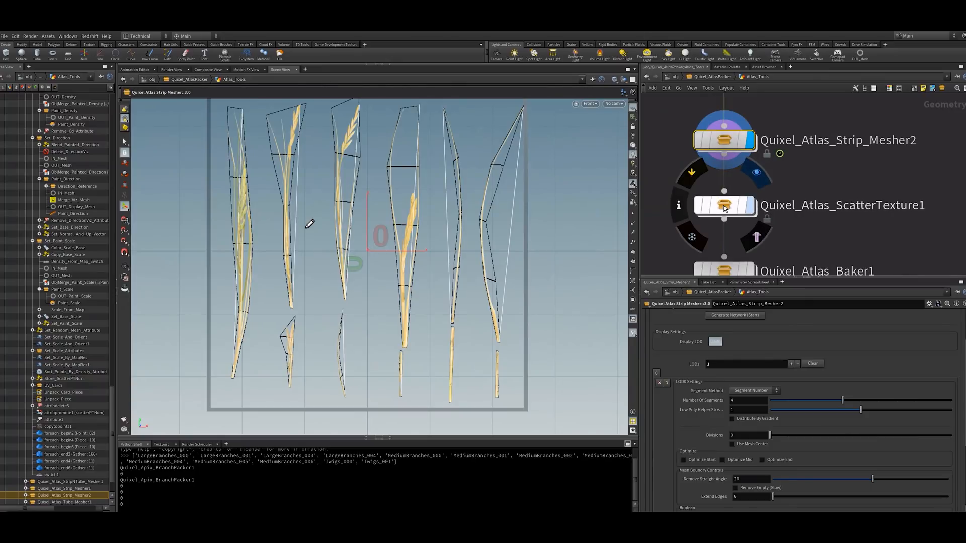
pyautogui.click(724, 205)
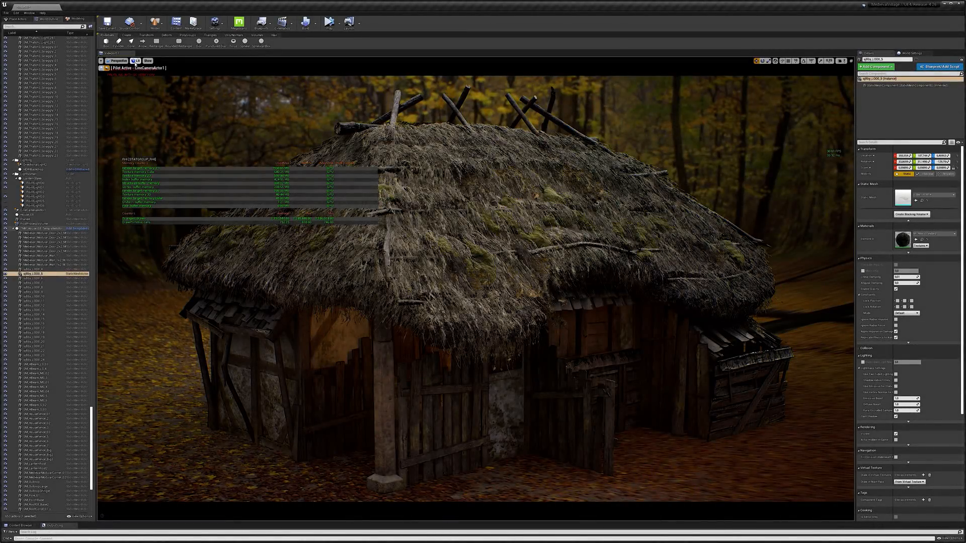
# Preview Shader Complexity, return to Lit, and merge the selected thatch cards into one mesh
pyautogui.click(148, 61)
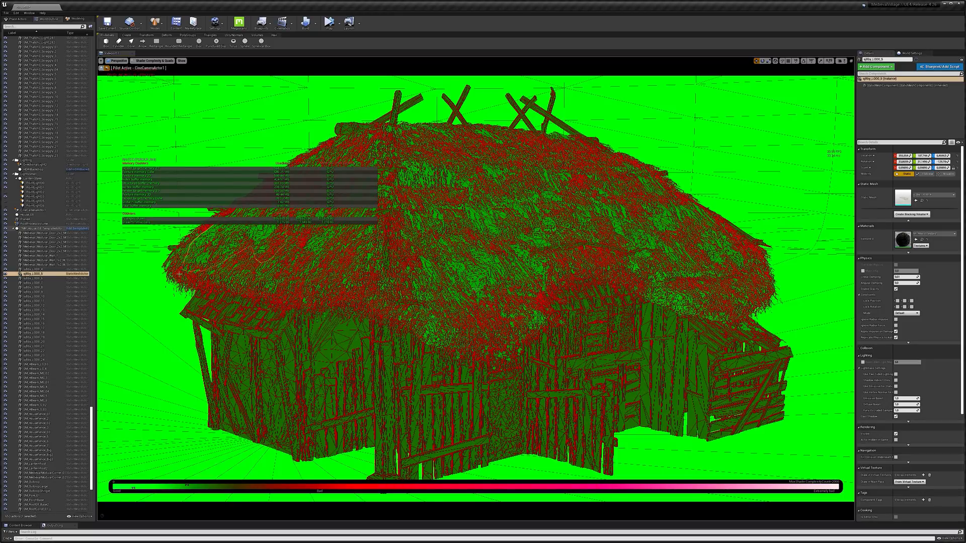
pyautogui.click(133, 61)
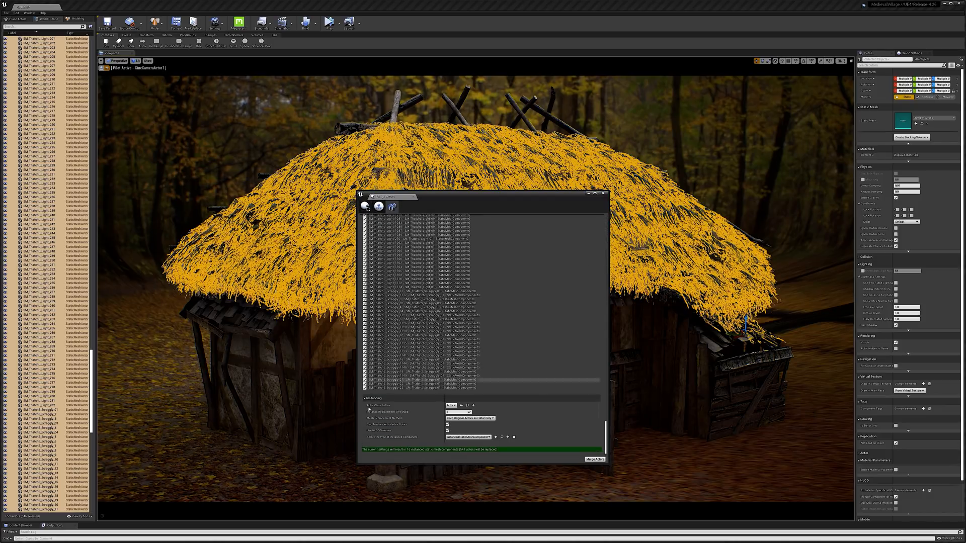
pyautogui.click(593, 459)
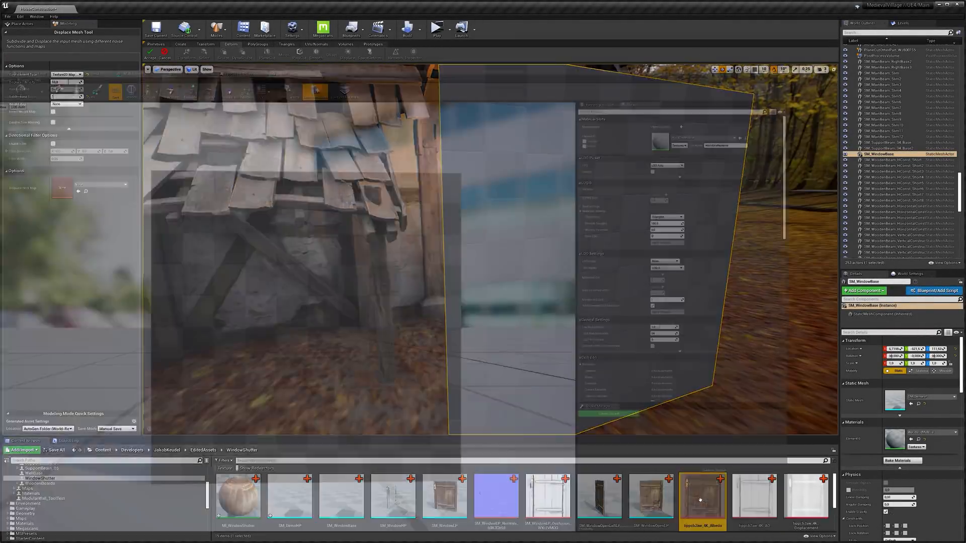
# Displace the hatch with its texture, simplify it, and open the mesh map baking tool
pyautogui.doubleClick(701, 496)
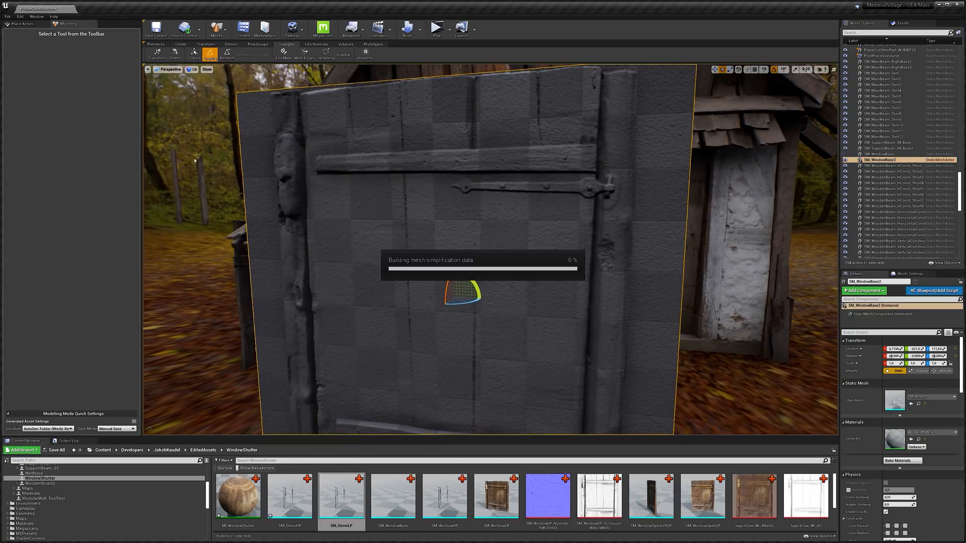
pyautogui.click(209, 55)
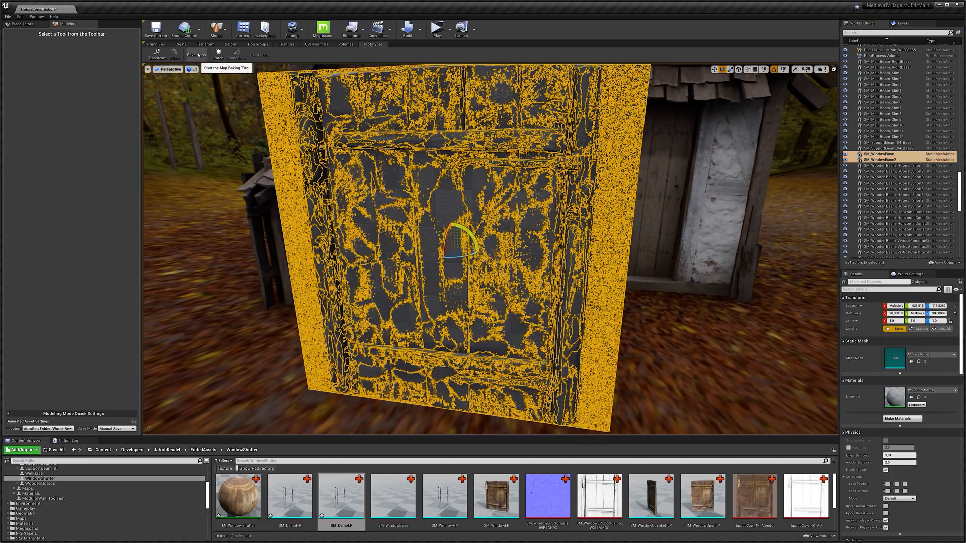
pyautogui.click(226, 55)
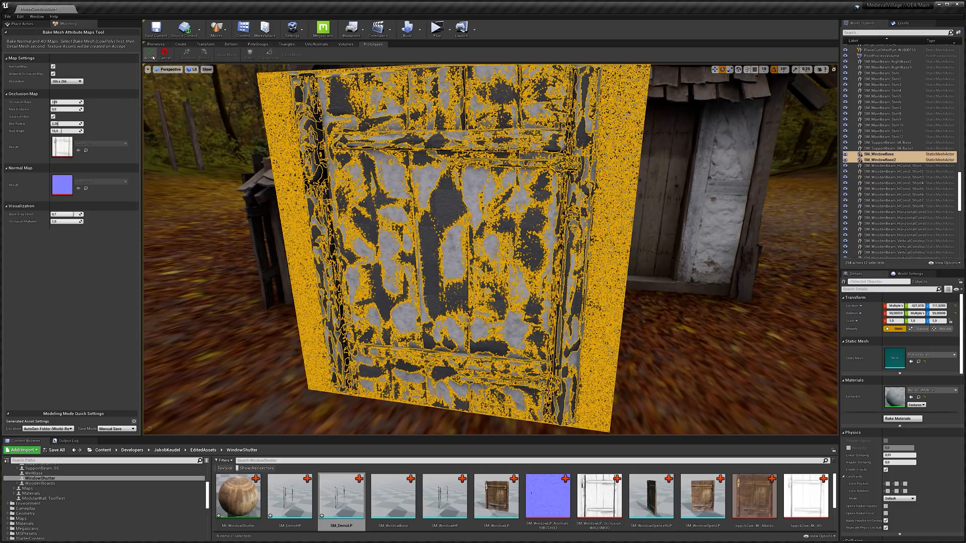